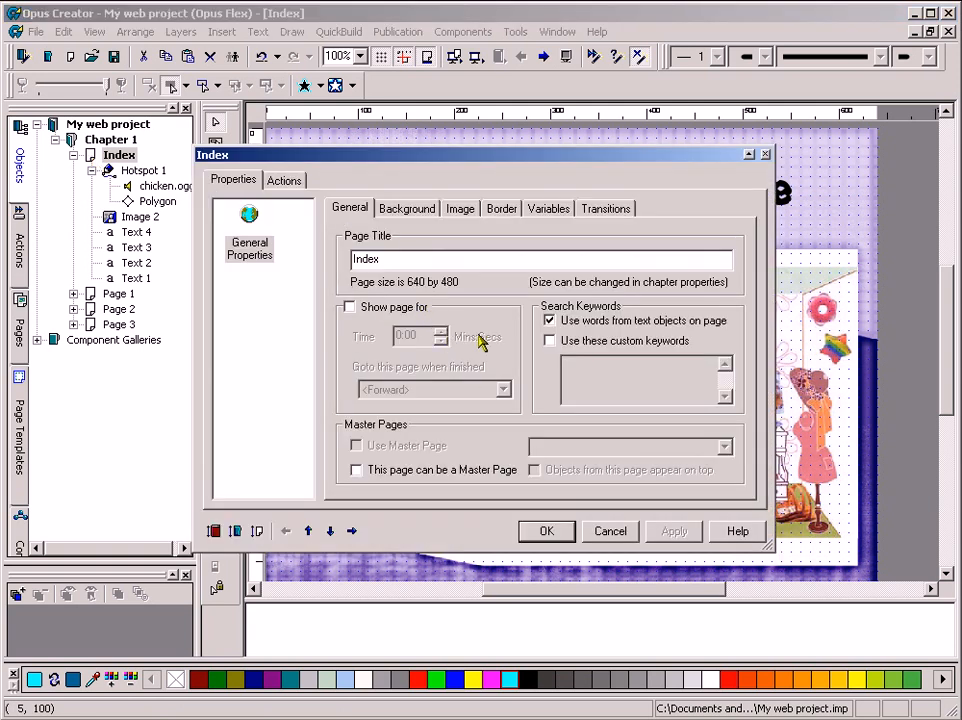
# Give the Index page a cyan exponential spiral background preset, then view its image settings
pyautogui.click(406, 208)
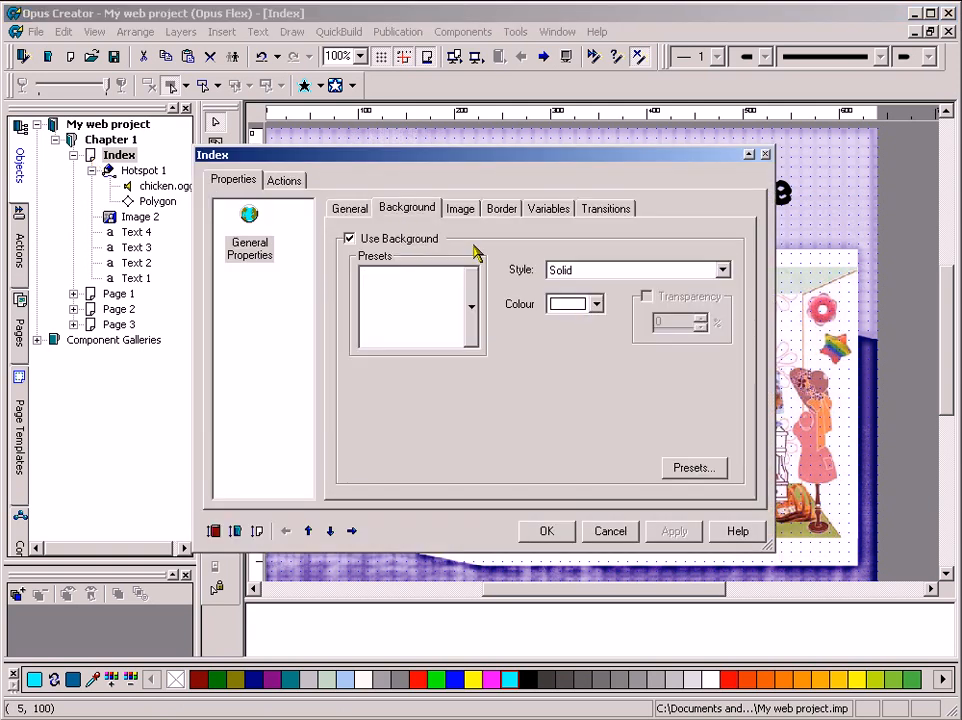
pyautogui.moveTo(455, 292)
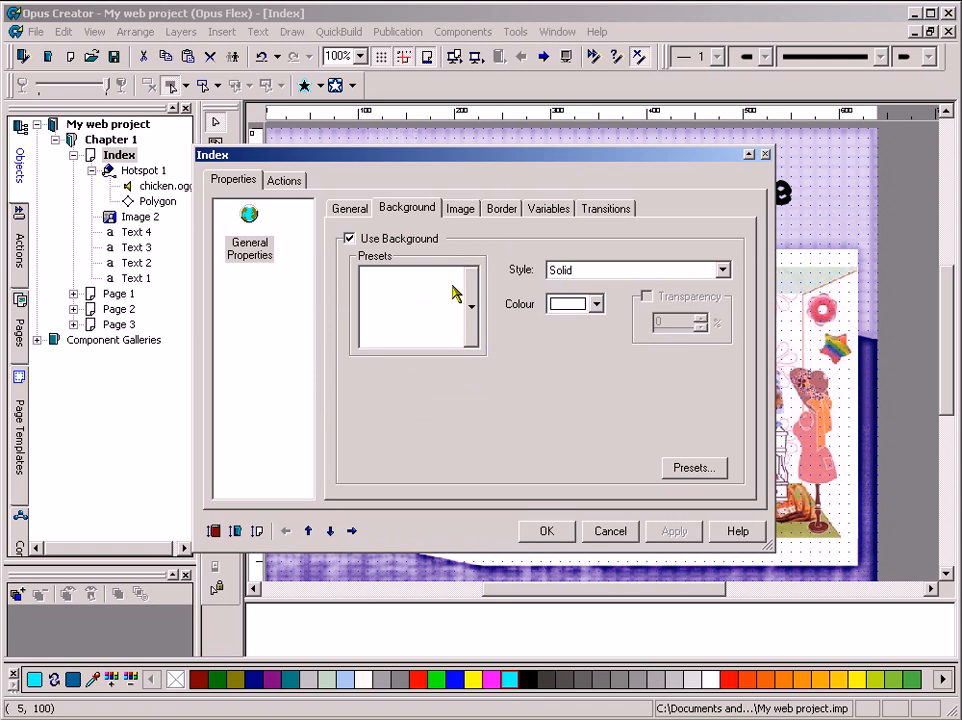
pyautogui.click(460, 208)
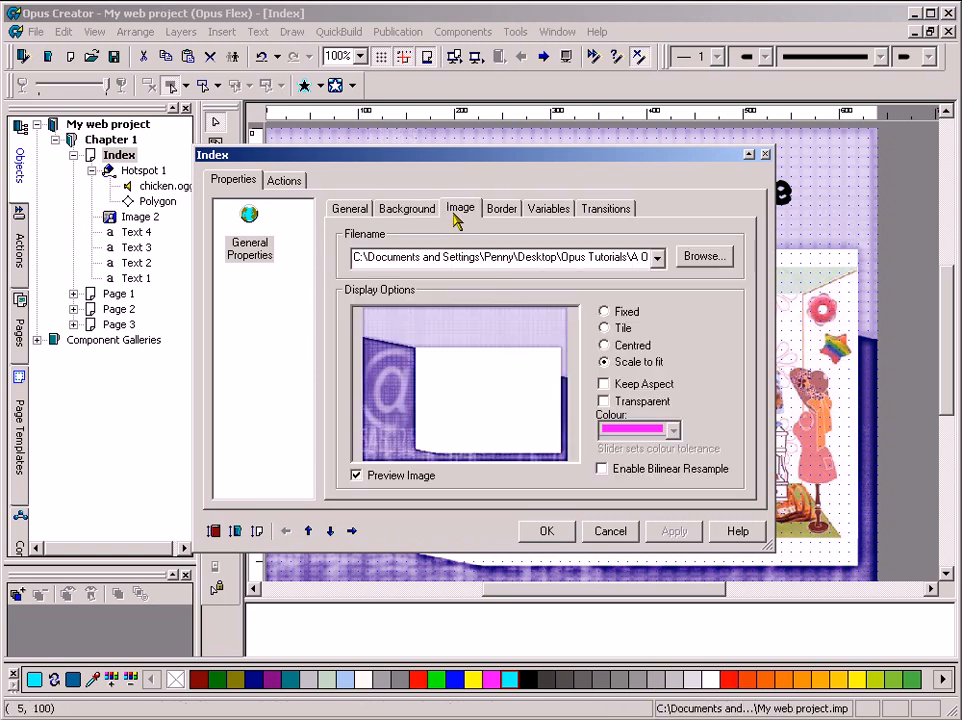
pyautogui.click(406, 208)
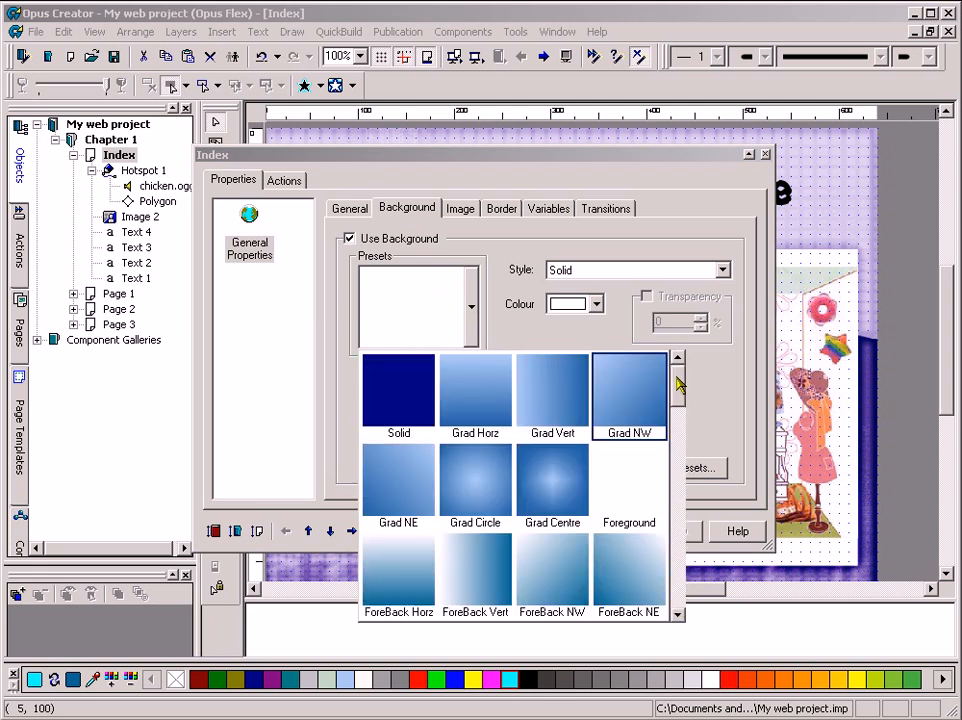
pyautogui.click(721, 270)
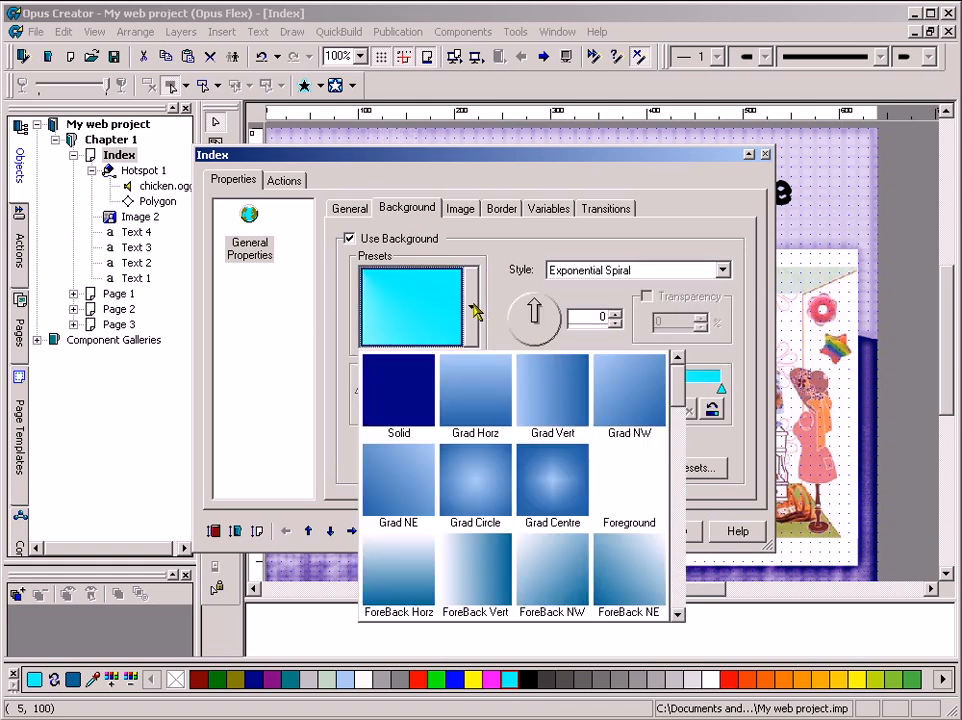
pyautogui.click(460, 208)
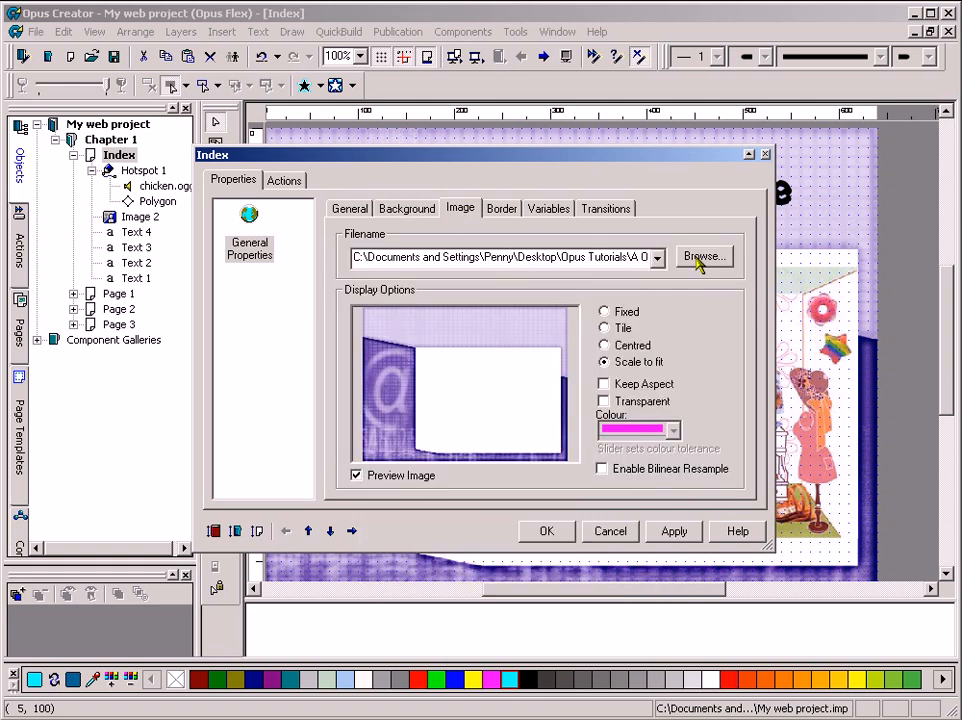
# Load Blue hills.jpg from Sample Pictures as the Index page image, scaled to fit
pyautogui.click(703, 256)
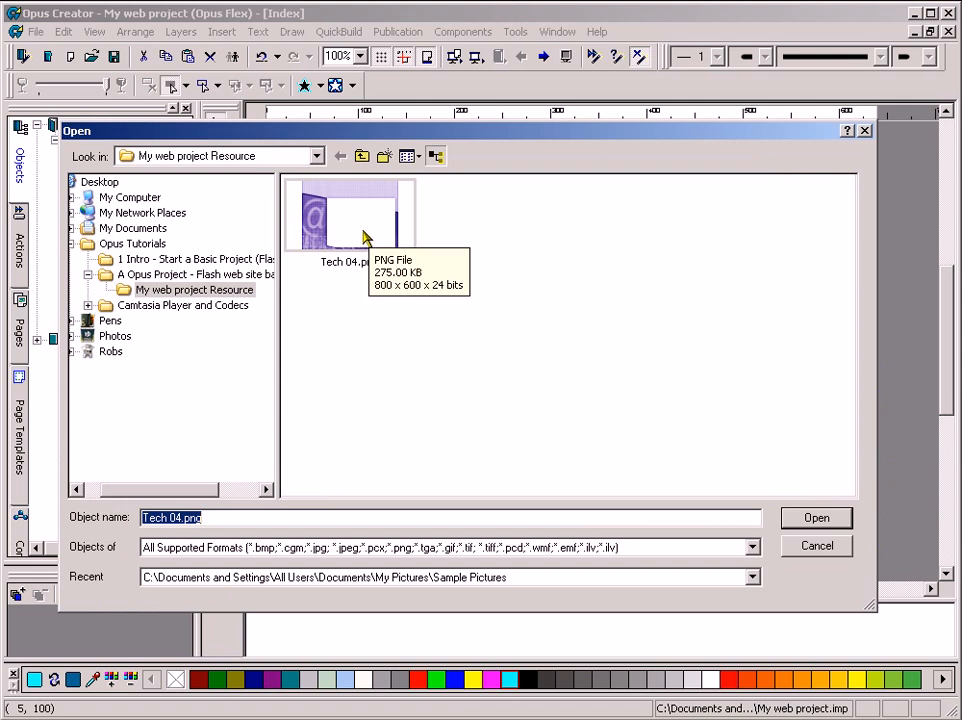
pyautogui.moveTo(322, 193)
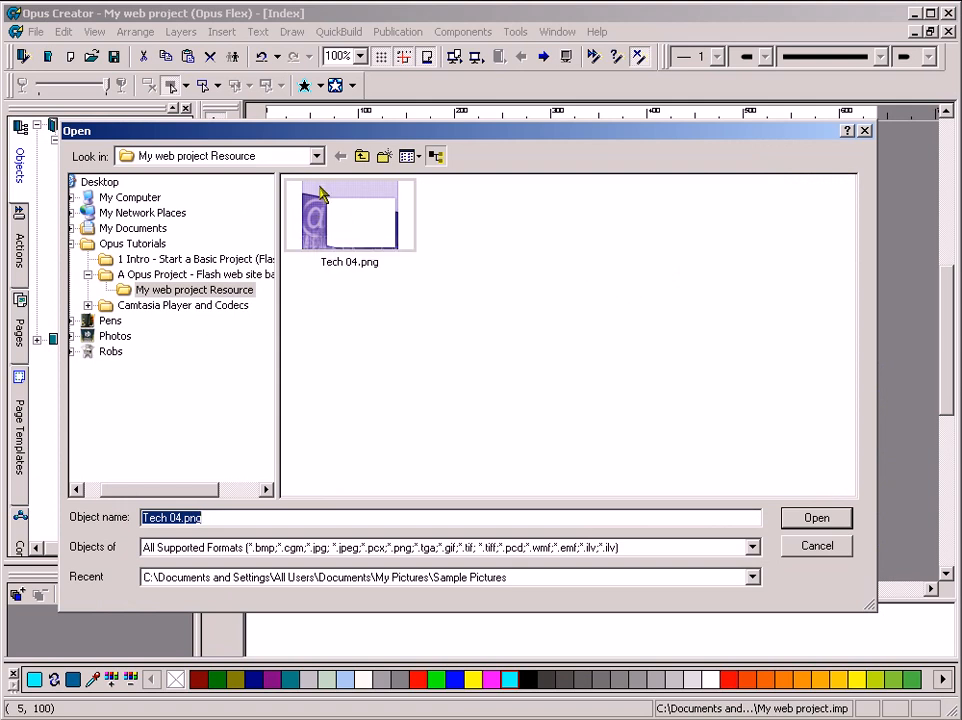
pyautogui.click(316, 156)
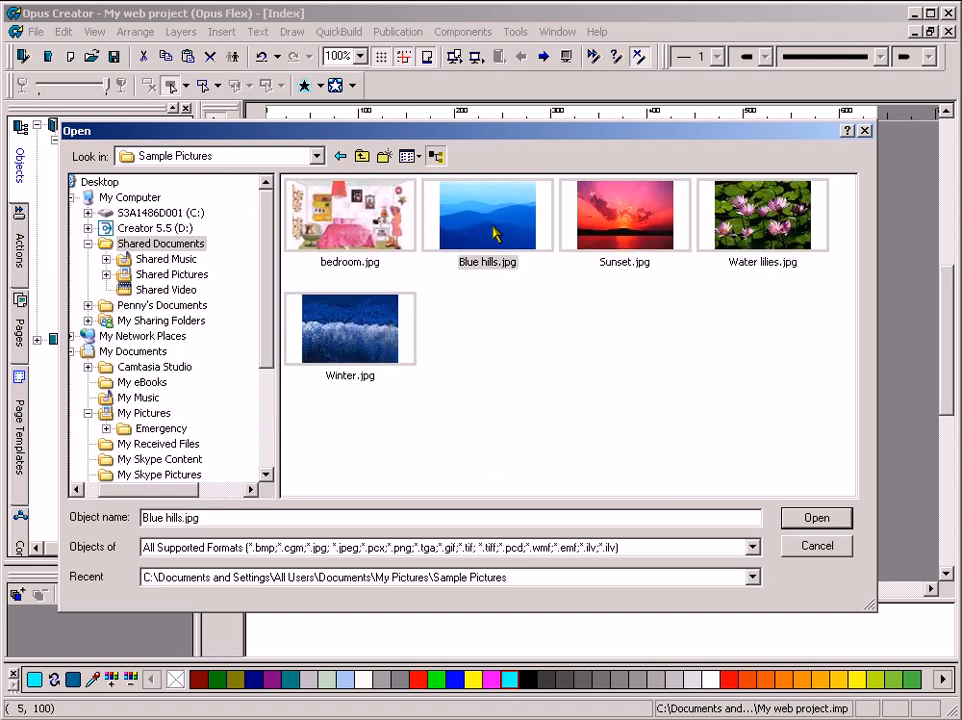
pyautogui.click(816, 517)
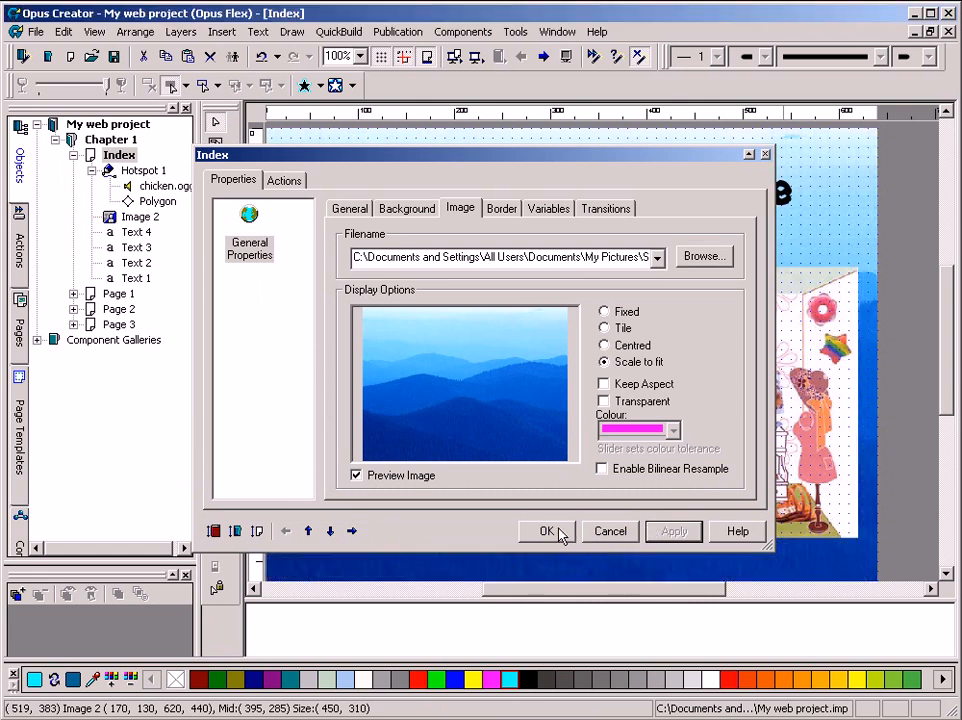
# Confirm the page properties so the Blue hills background fills the Index page
pyautogui.click(547, 531)
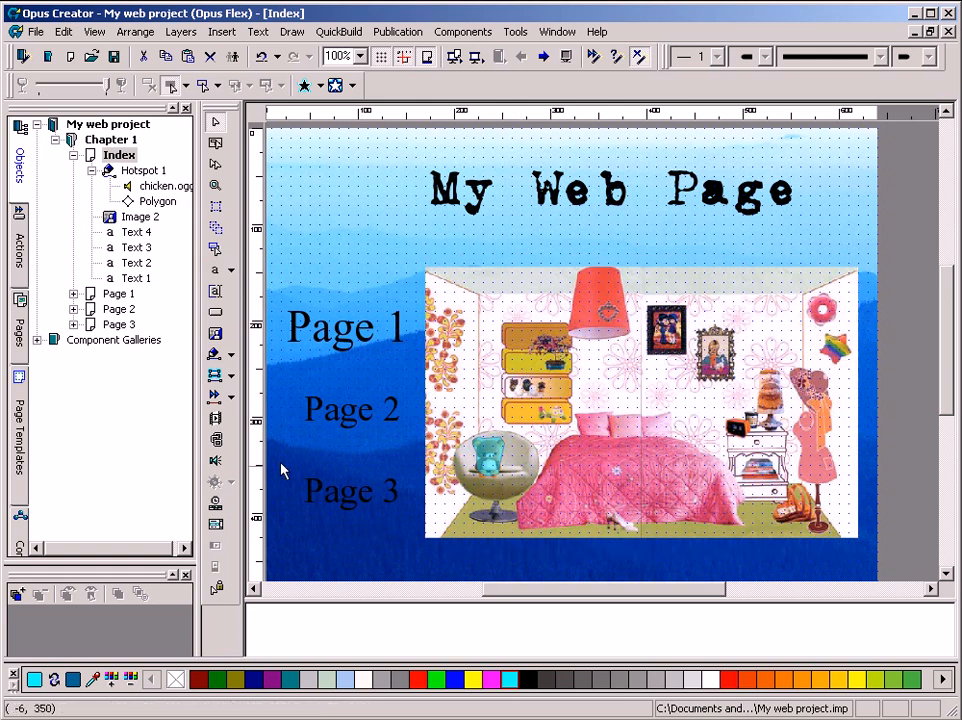
# Add a left-click Go to Page action on the Page 2 text targeting Page 2
pyautogui.click(351, 408)
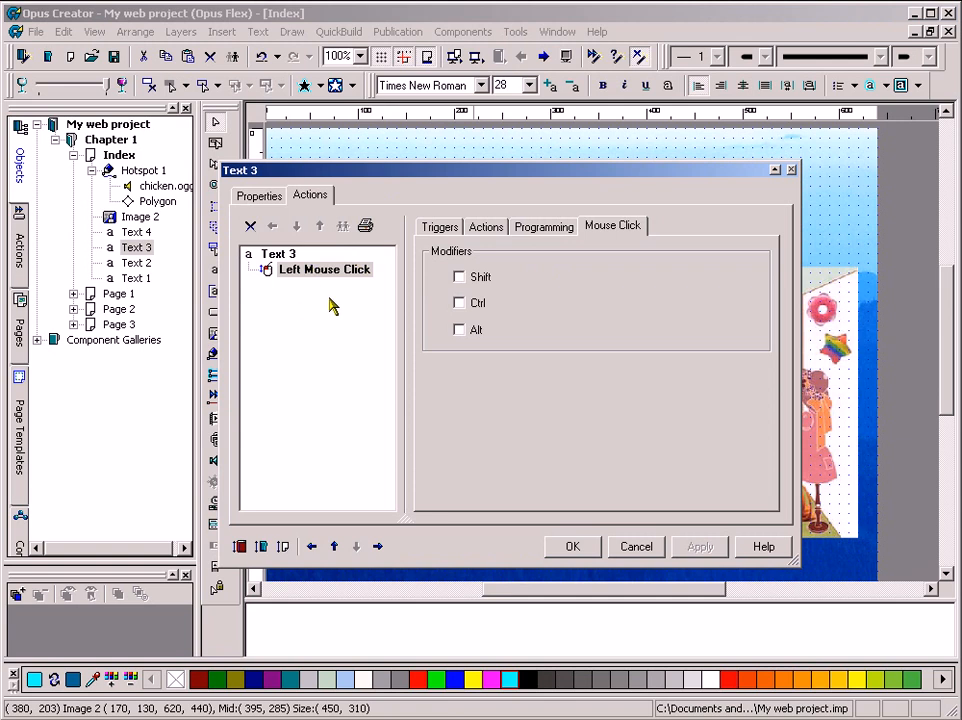
pyautogui.click(485, 226)
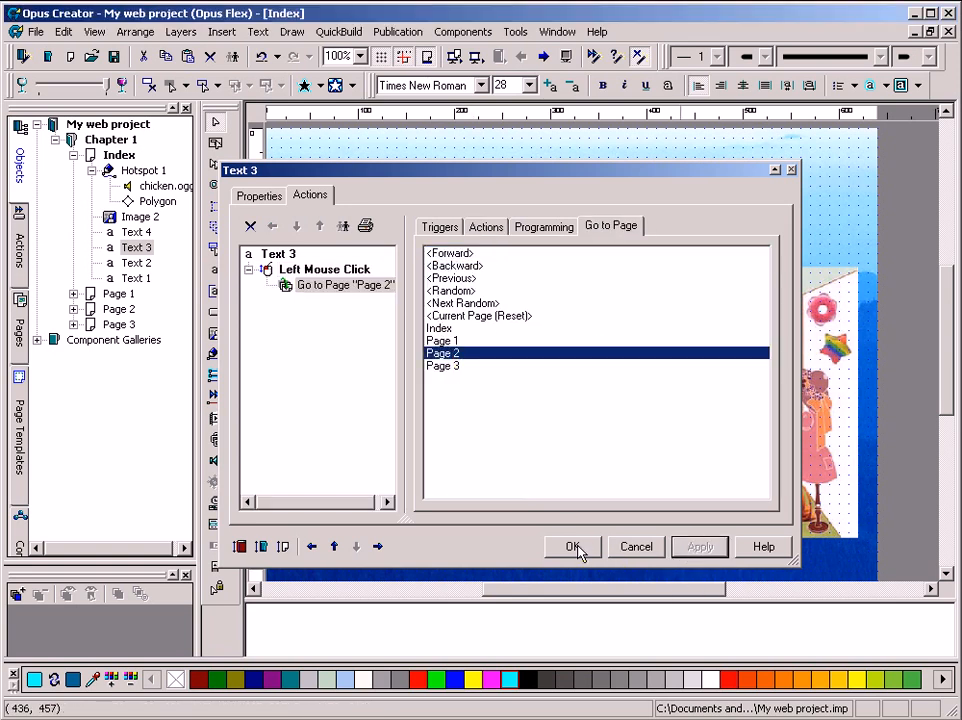
pyautogui.click(573, 546)
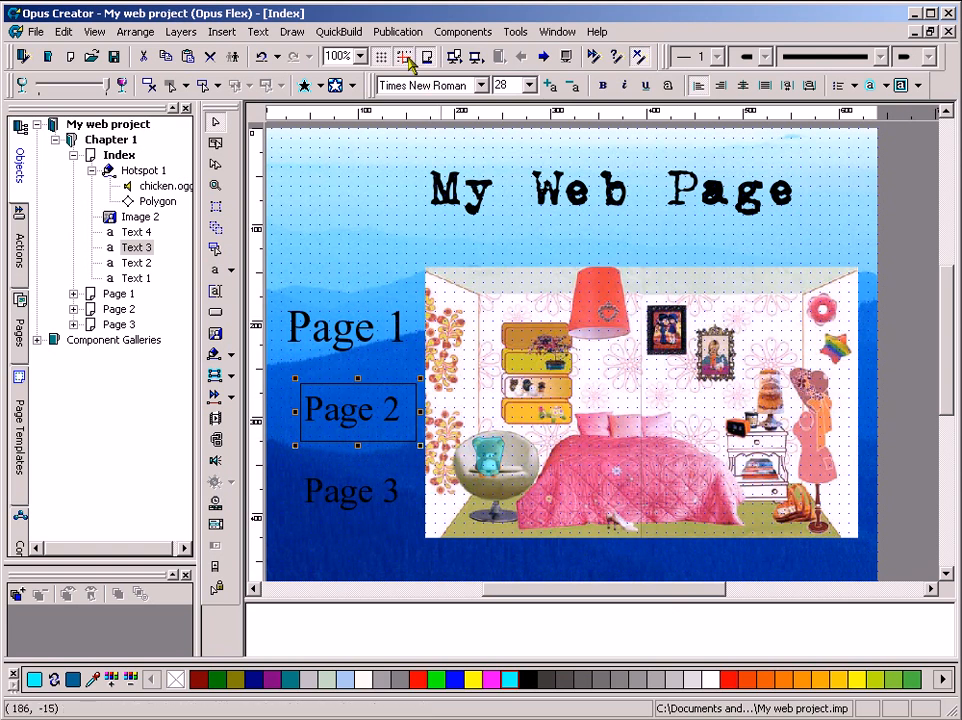
pyautogui.click(397, 31)
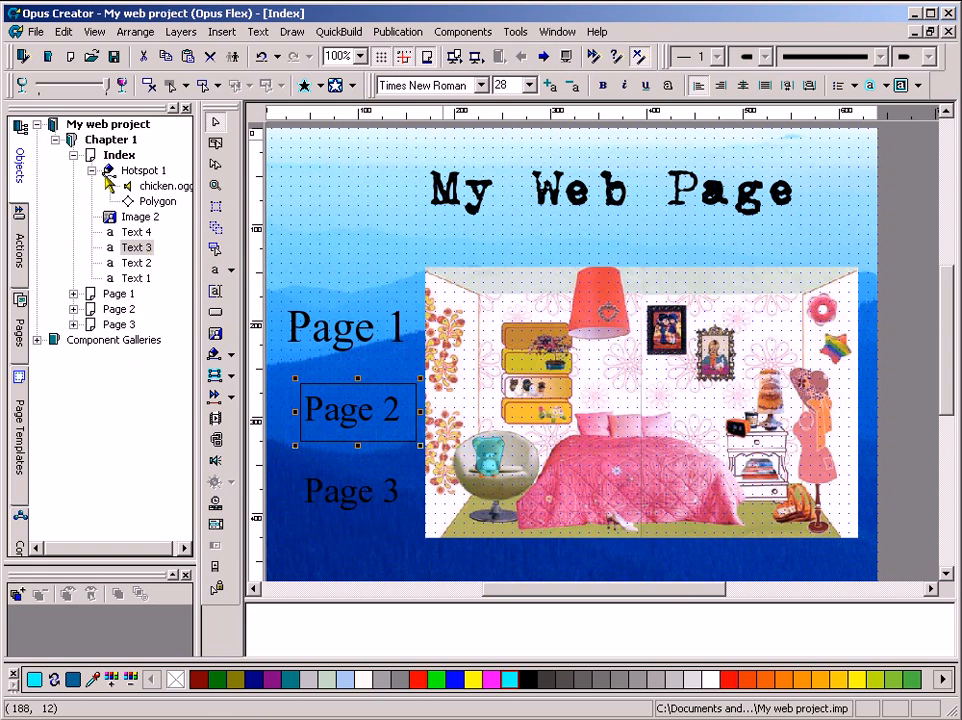
pyautogui.moveTo(145, 200)
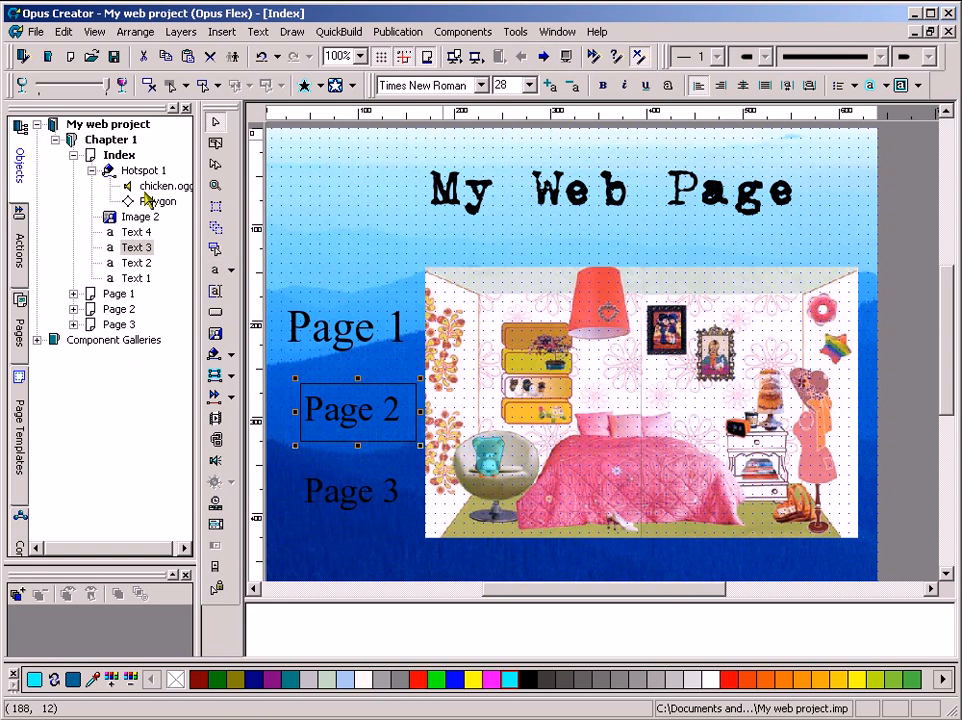
pyautogui.moveTo(112, 260)
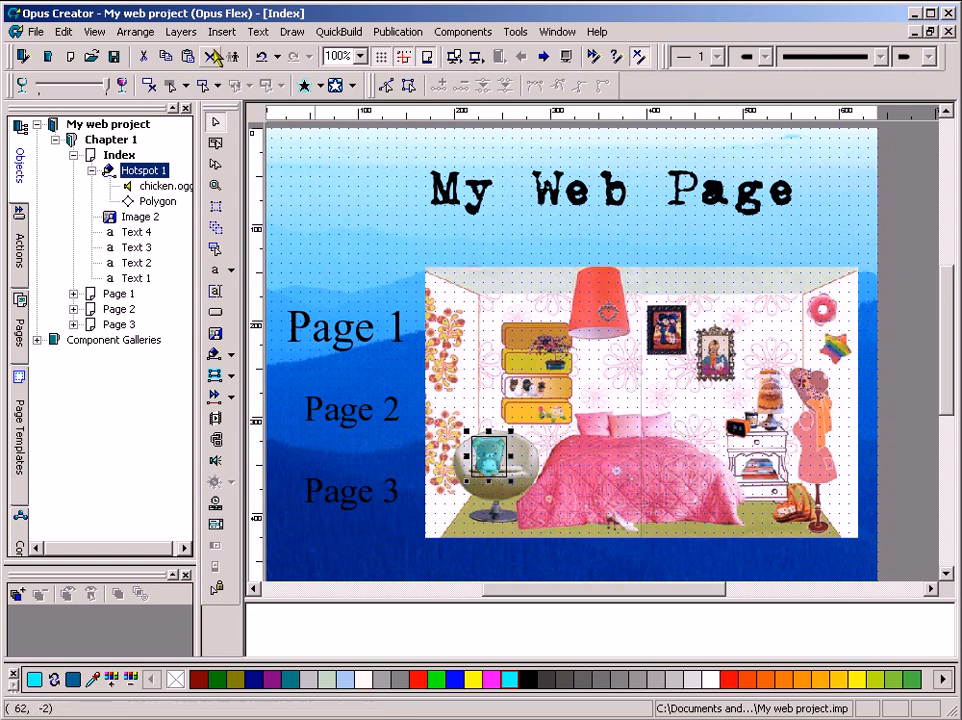
pyautogui.click(350, 490)
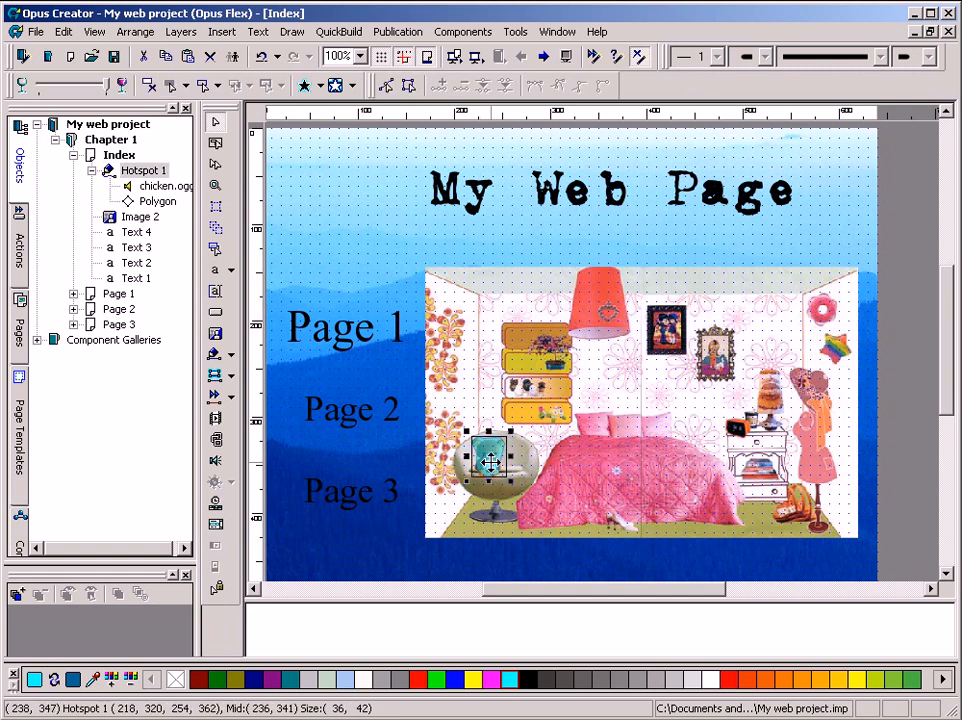
pyautogui.rightClick(490, 460)
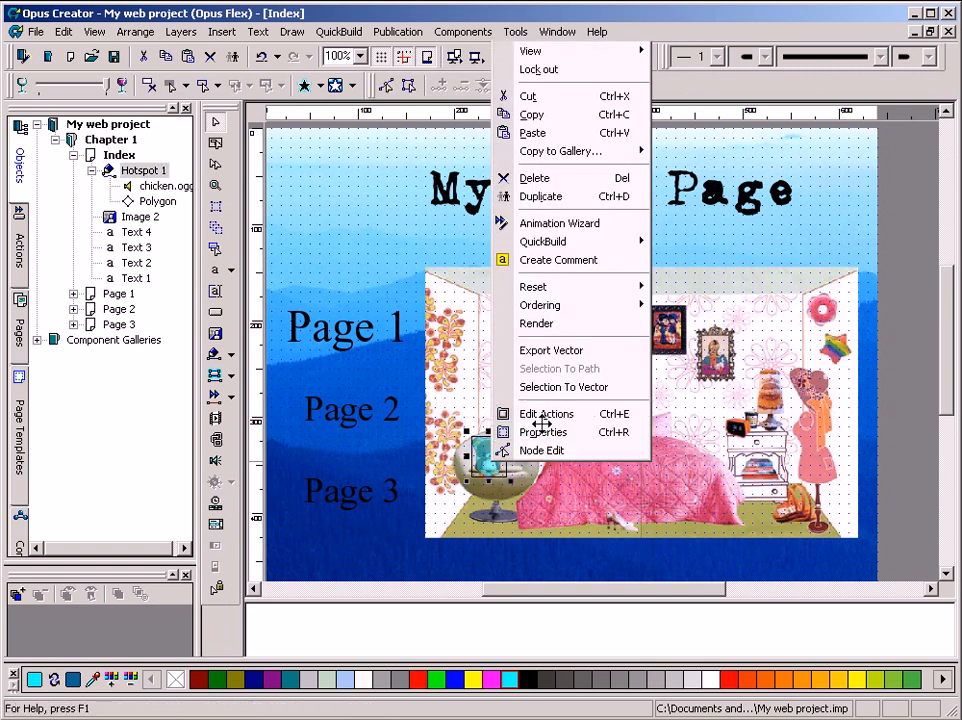
pyautogui.click(547, 413)
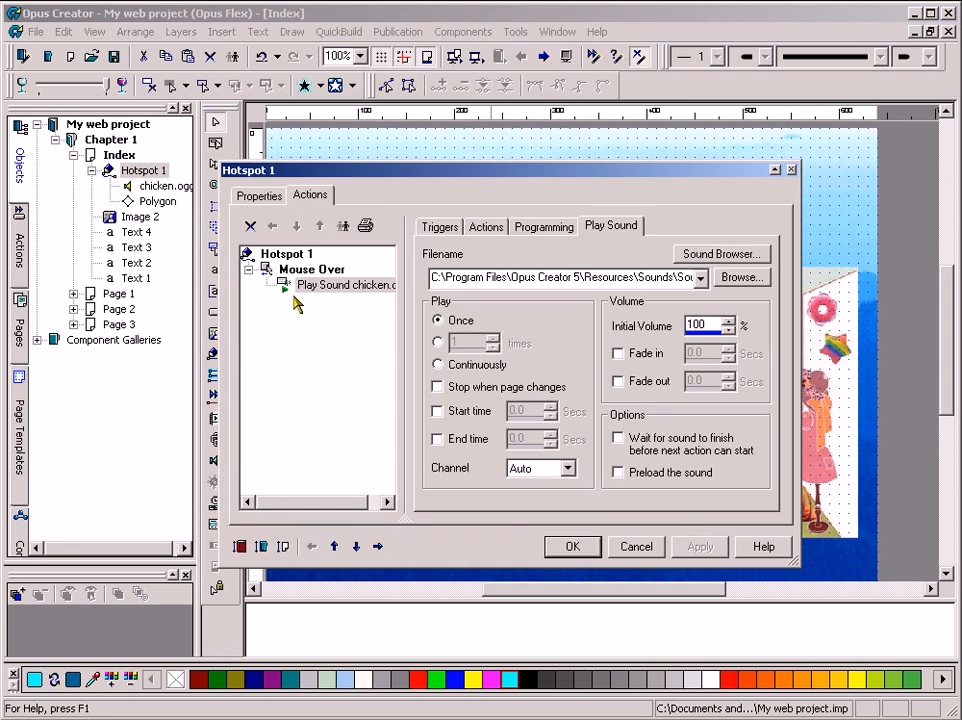
pyautogui.moveTo(640, 565)
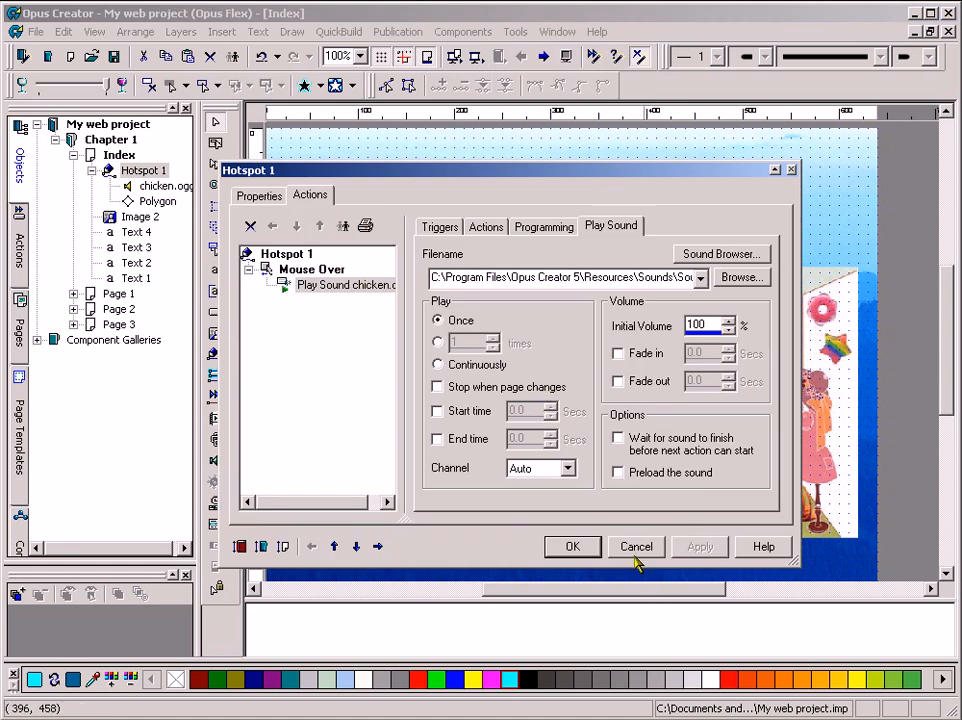
pyautogui.click(637, 546)
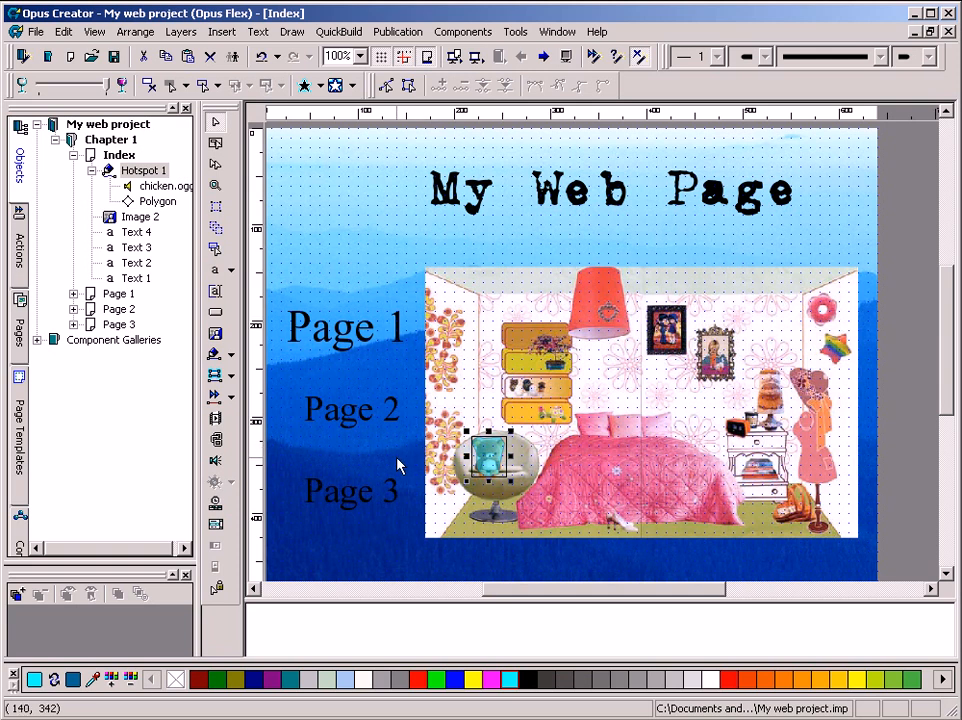
pyautogui.click(350, 490)
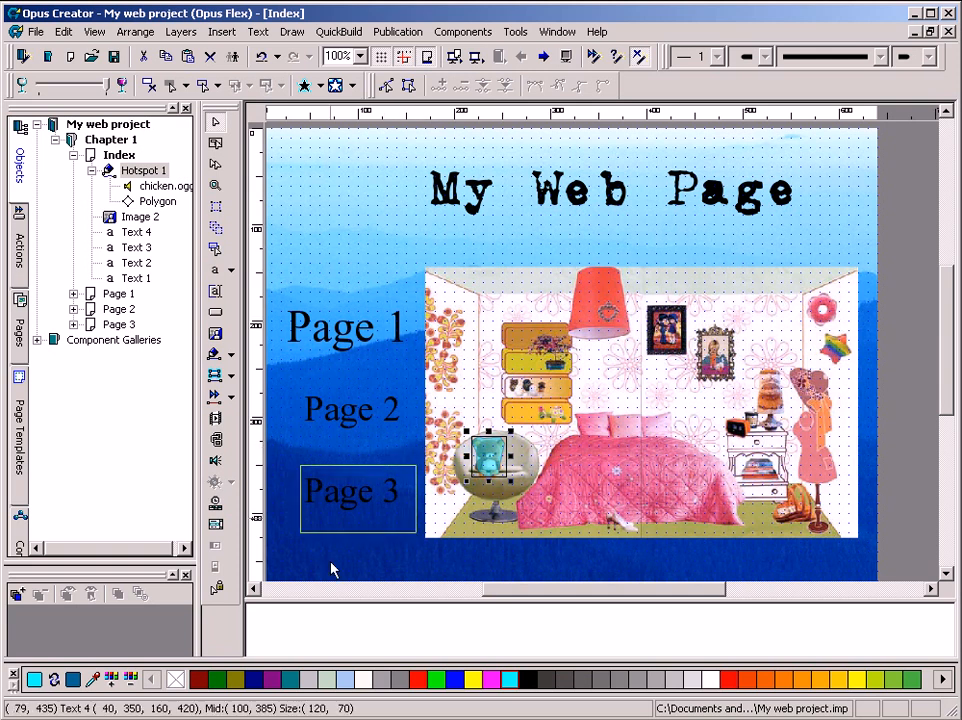